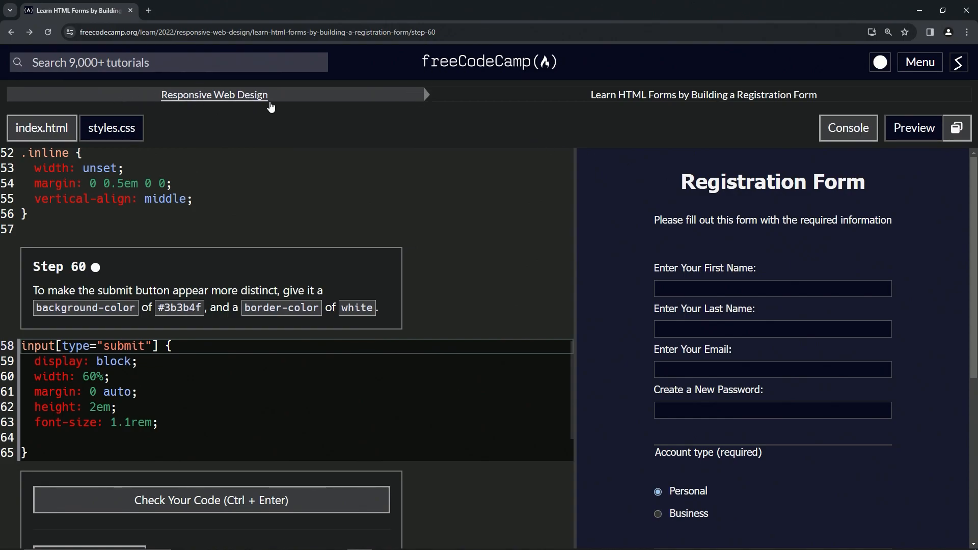
mouse_move(674, 112)
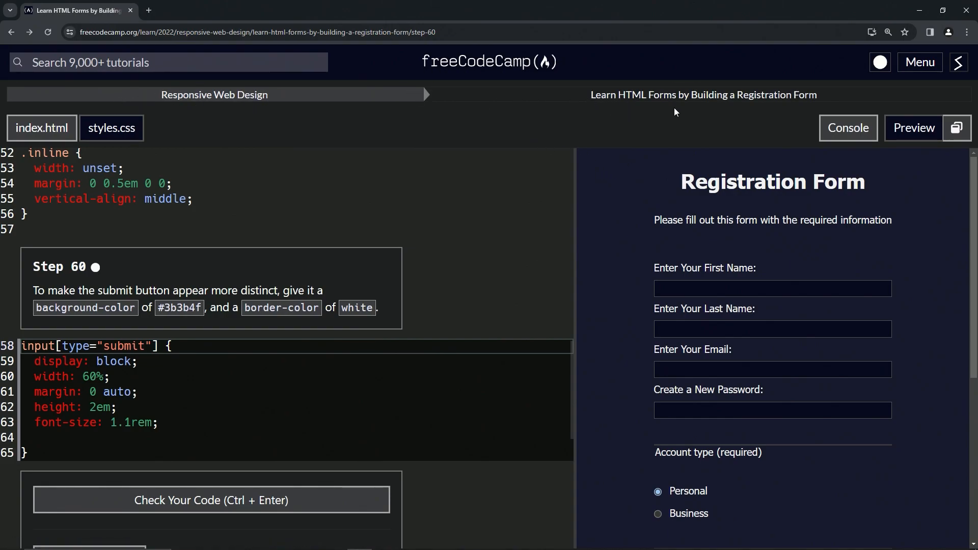
mouse_move(88, 274)
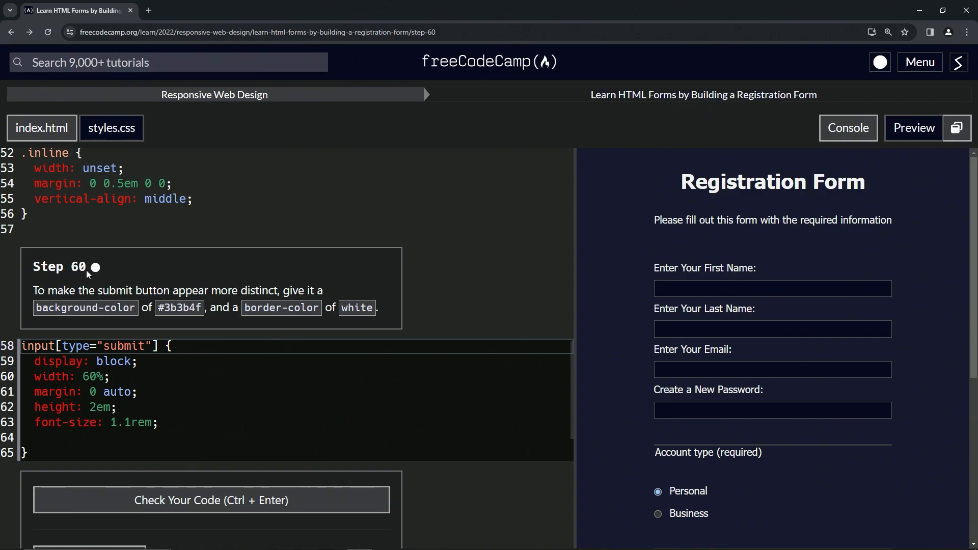
mouse_move(123, 269)
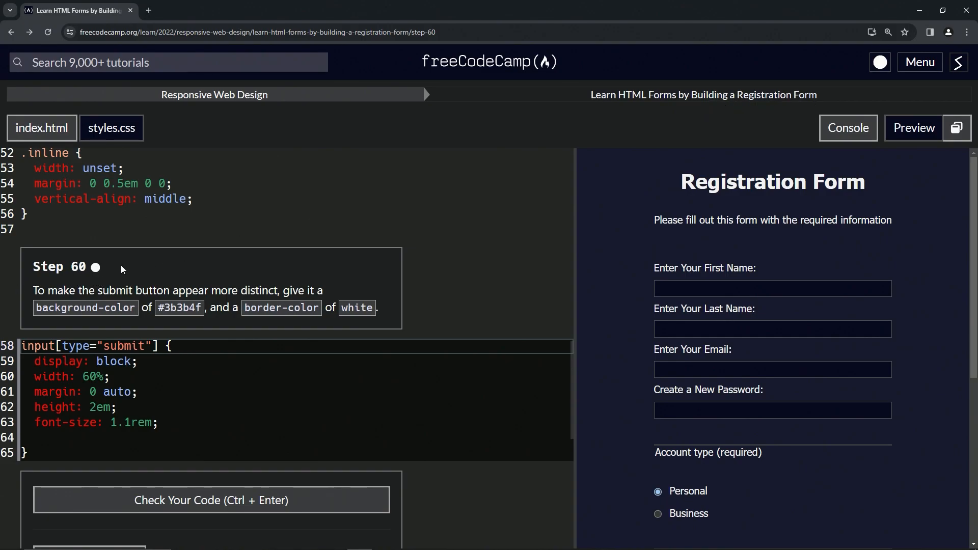
mouse_move(115, 287)
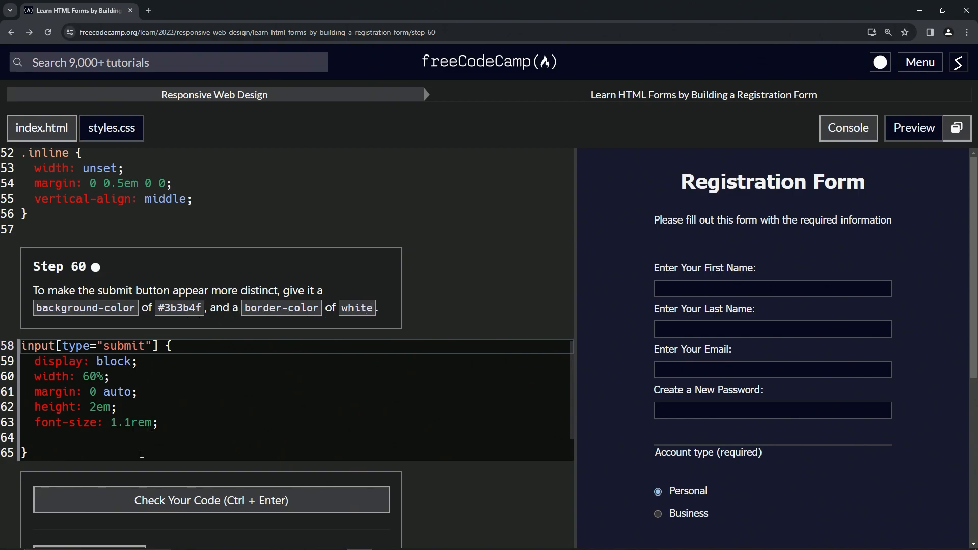
- Add 'background-color: #3b3b4f;' on the empty line 64 of the submit rule
scroll("down", 3)
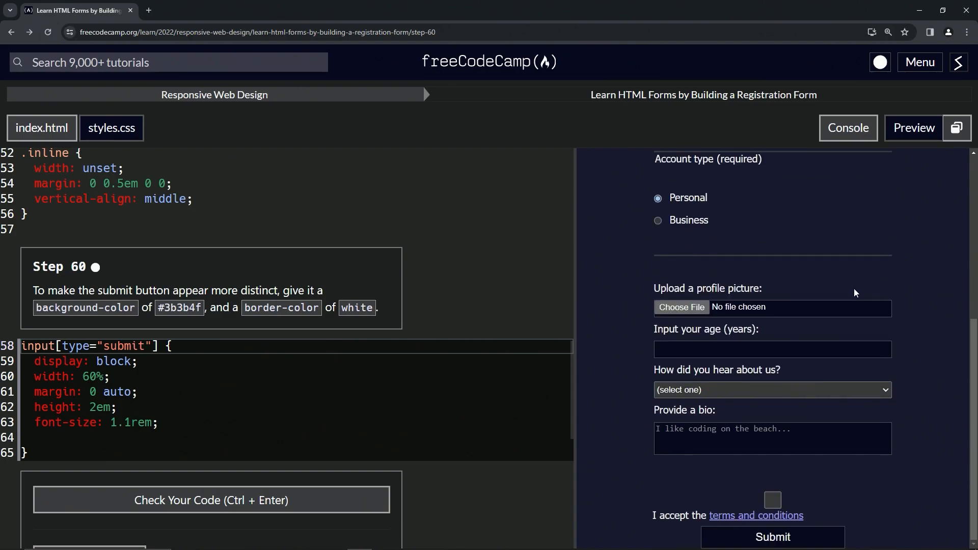
left_click(167, 436)
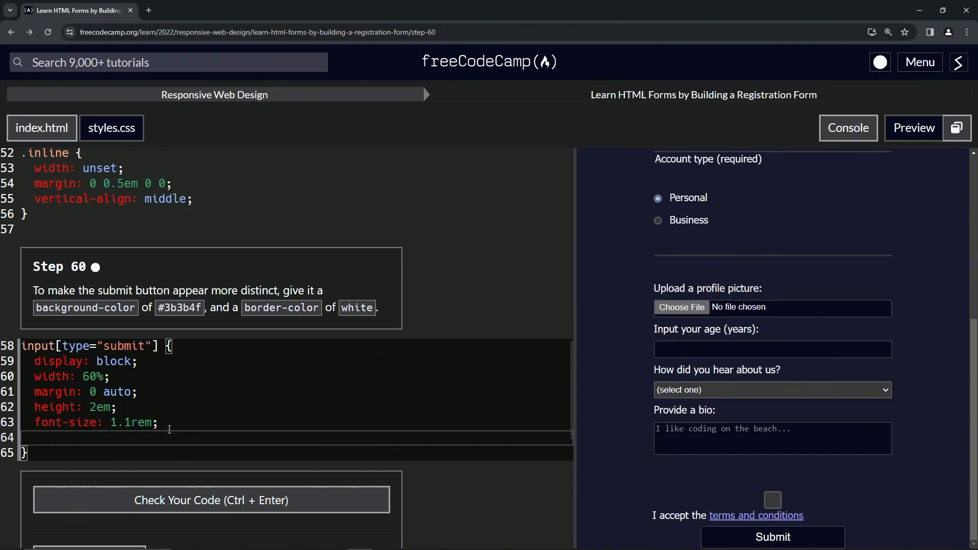
type("background")
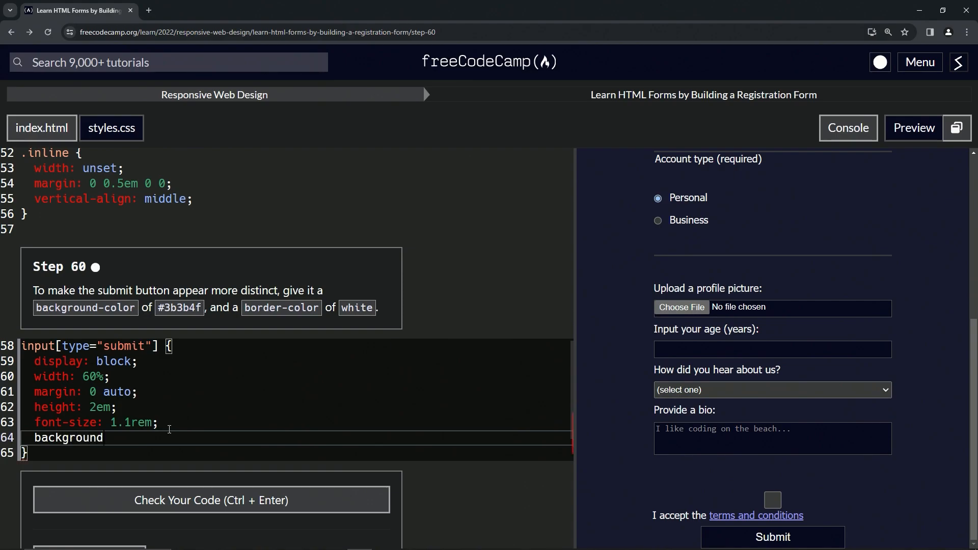
type("-co")
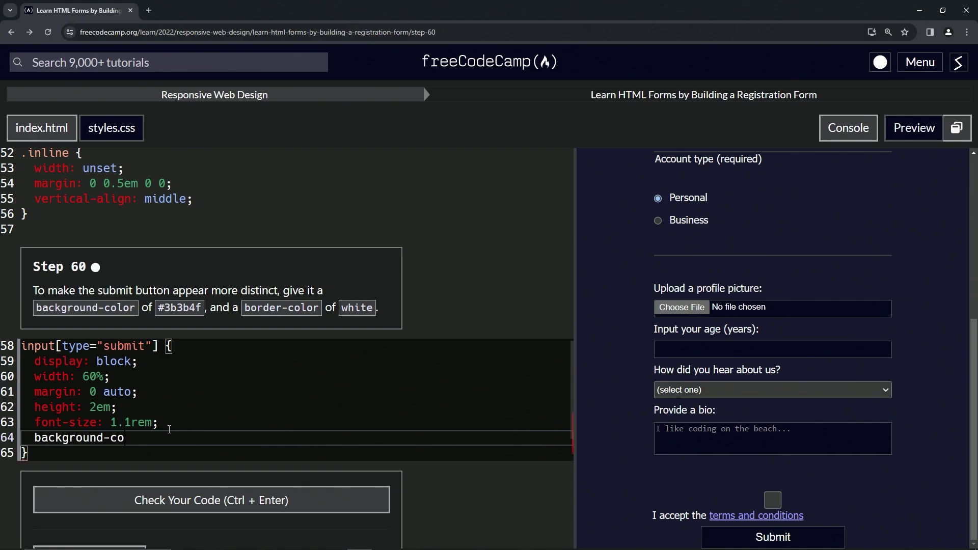
type("lor: #")
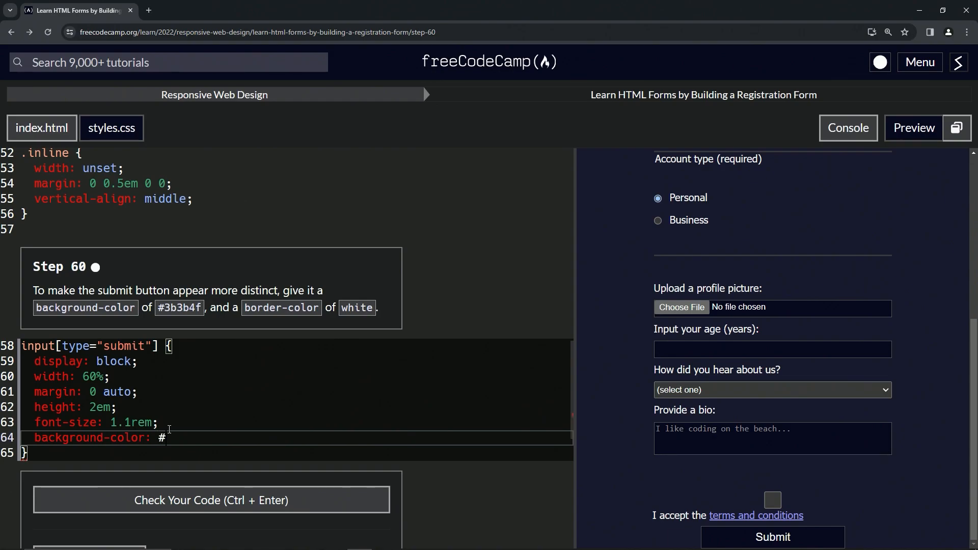
type("3v")
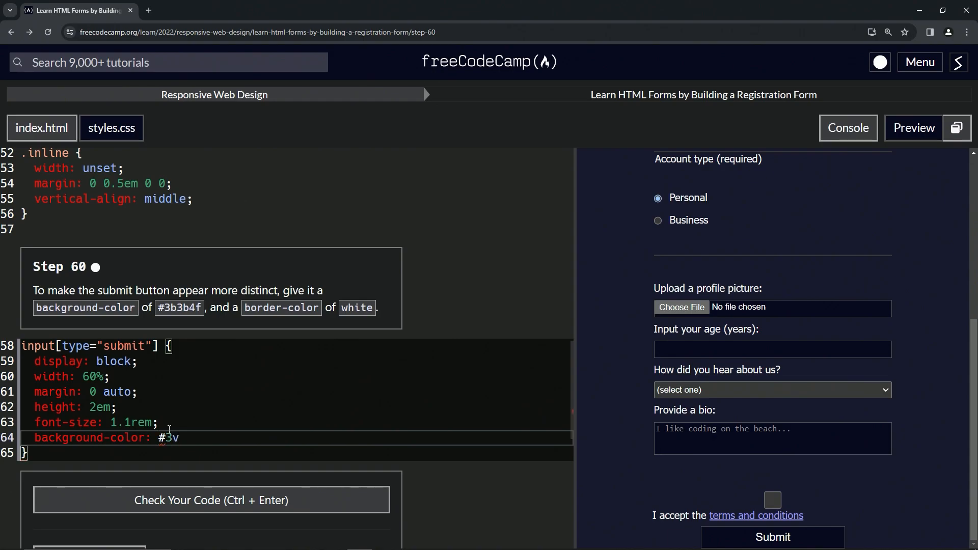
key("Backspace")
type("b3b4")
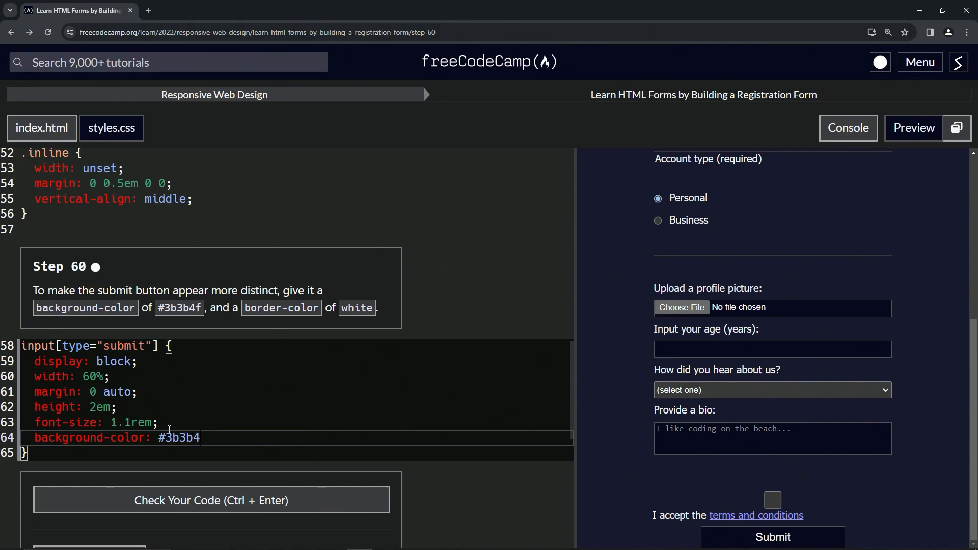
type("f;")
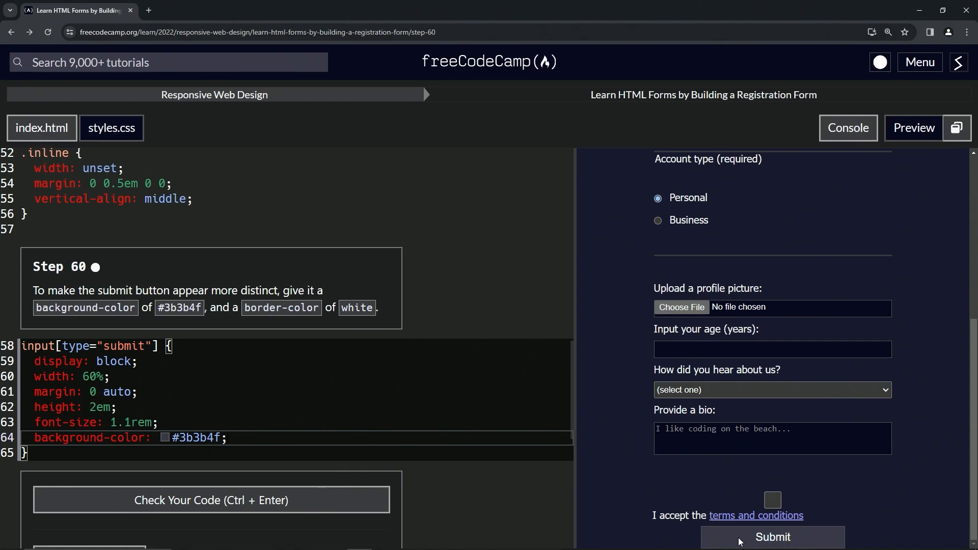
mouse_move(706, 518)
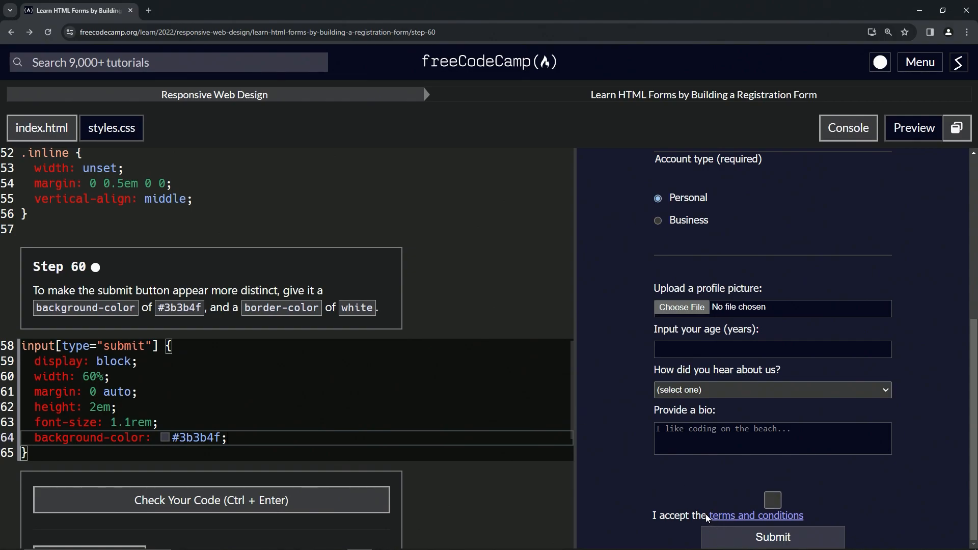
- Type 'border-color: white' on the next line of the submit button rule
type("bor")
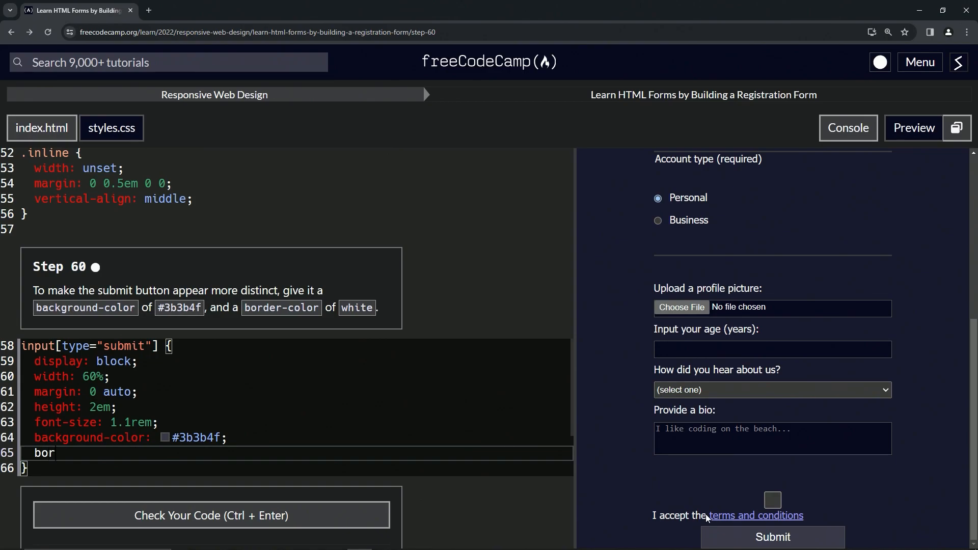
type("der-color:")
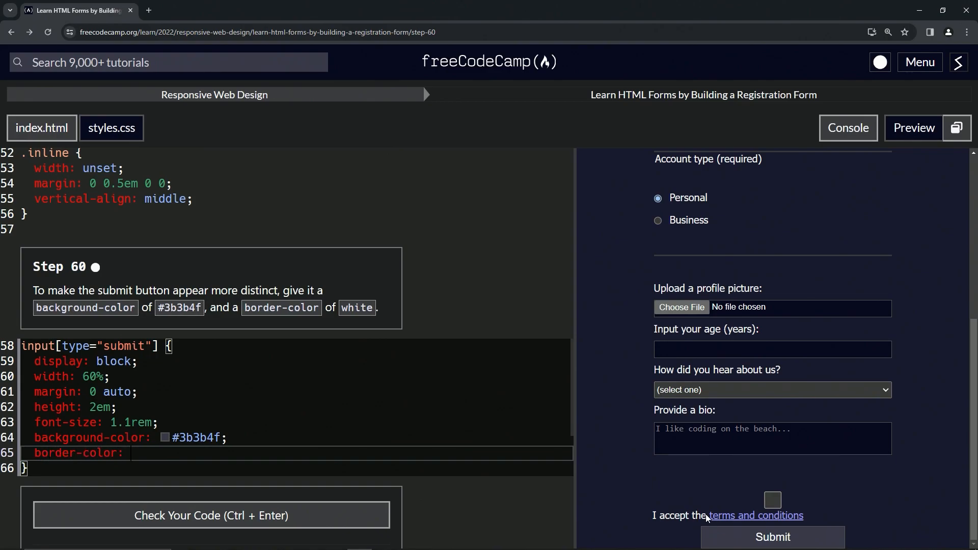
type("white")
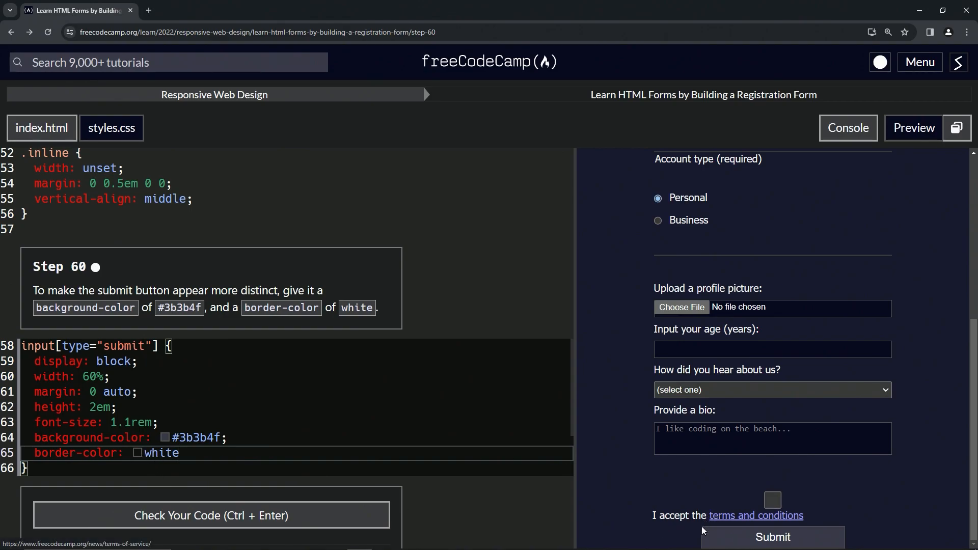
mouse_move(642, 508)
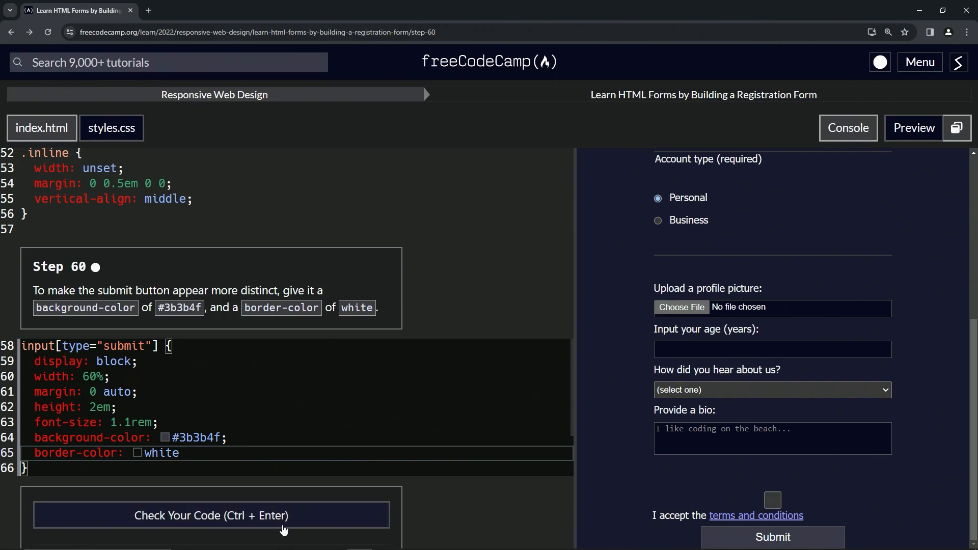
- Check the step 60 code, submit it, and load Step 61
left_click(211, 515)
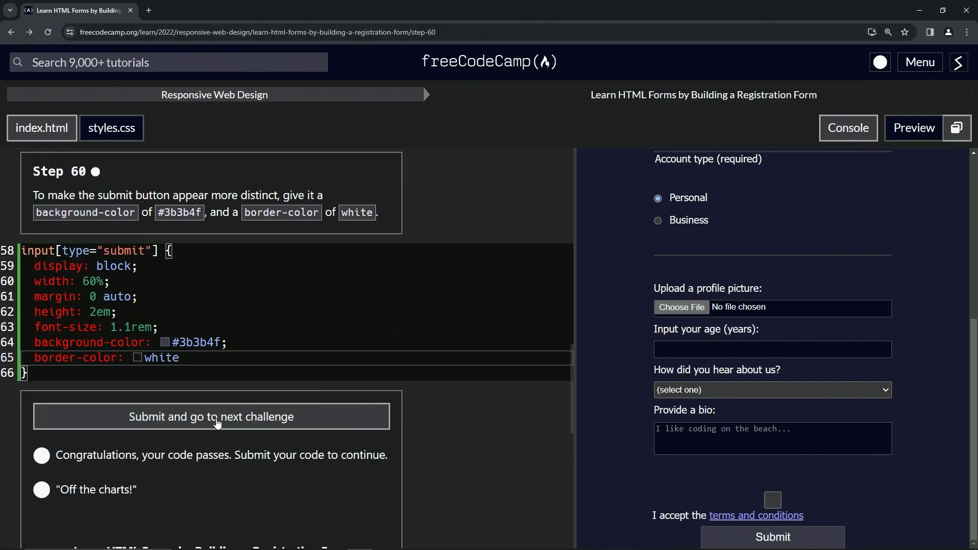
left_click(211, 417)
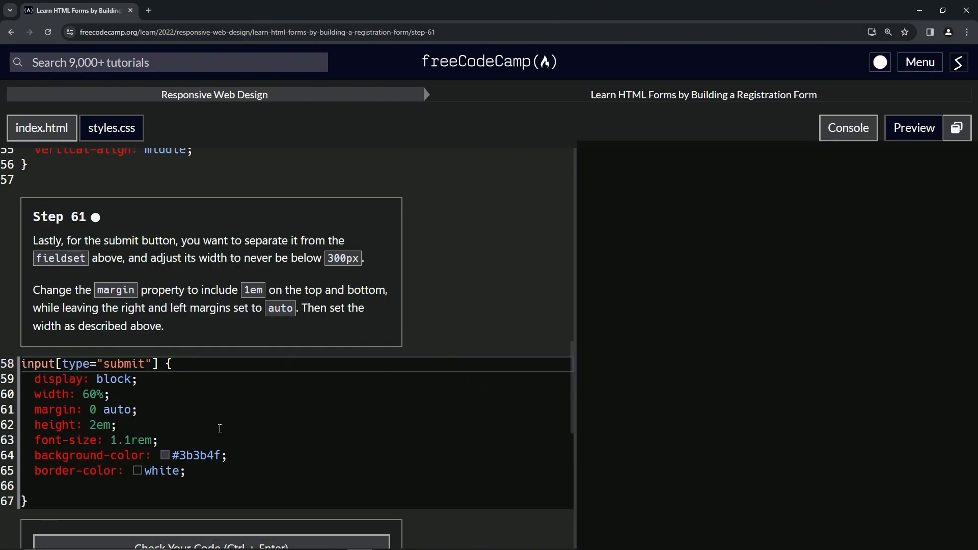
left_click(913, 128)
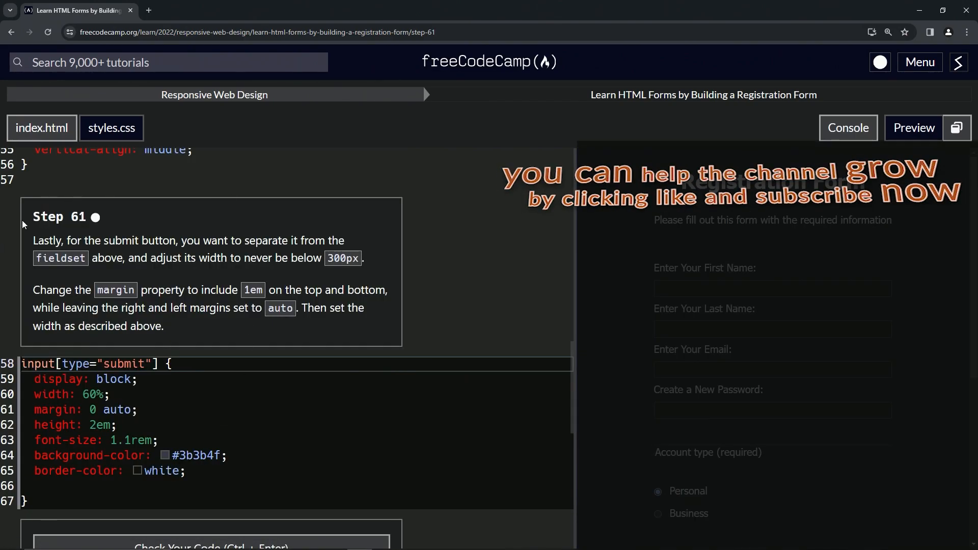
mouse_move(99, 234)
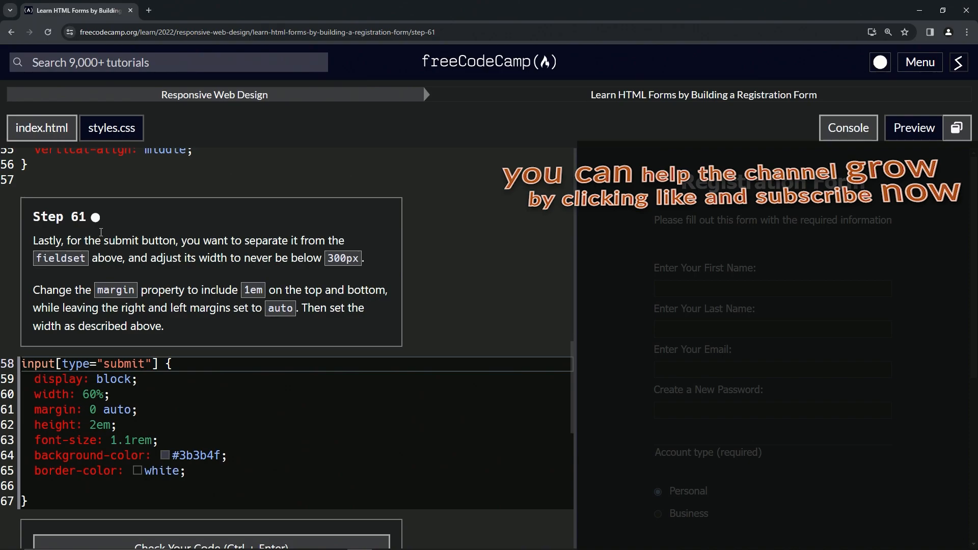